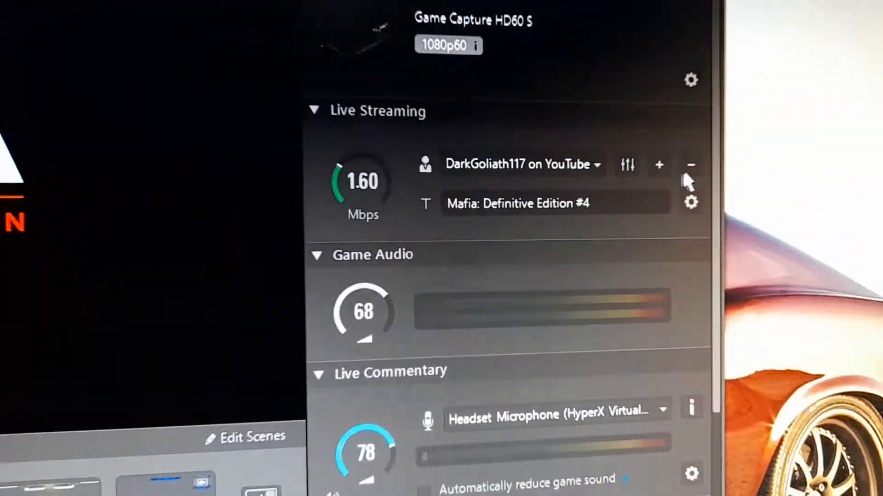
Step: Remove the YouTube account from Live Streaming and confirm its deletion
{"action": "left_click", "coordinate": [690, 165]}
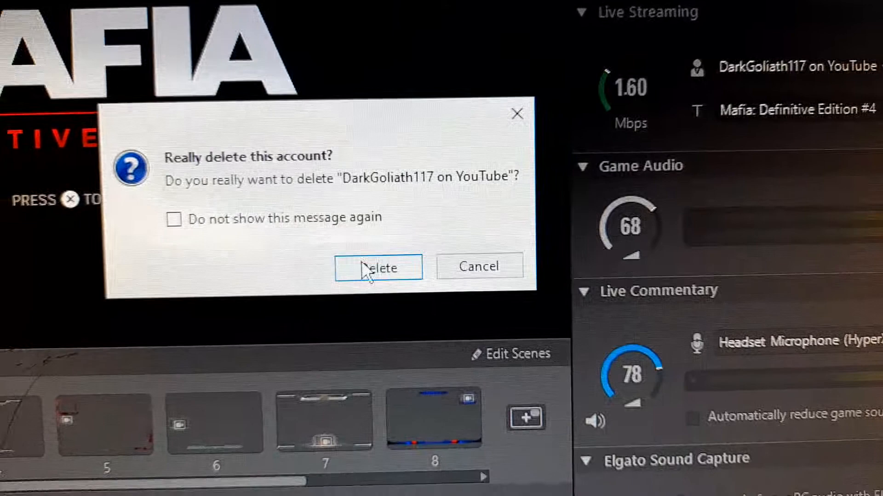
{"action": "left_click", "coordinate": [378, 267]}
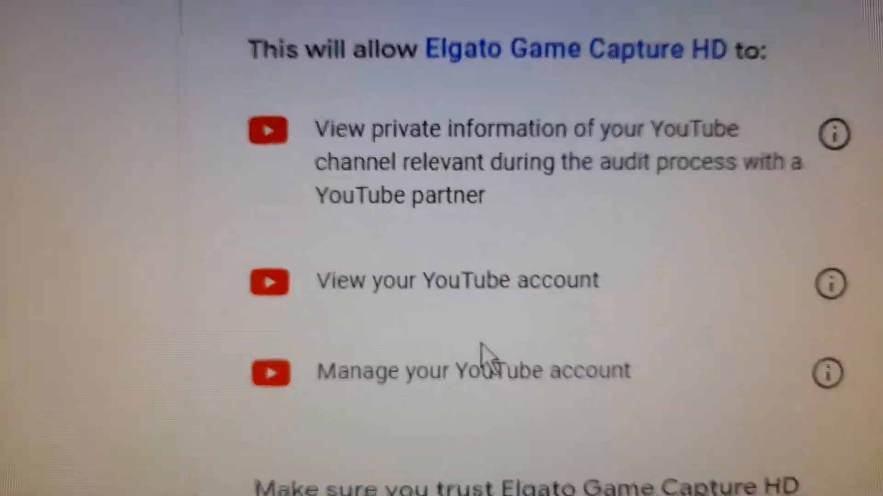
Step: Allow Elgato Game Capture HD to view and manage the YouTube account
{"action": "scroll", "scroll_direction": "down", "scroll_amount": 3}
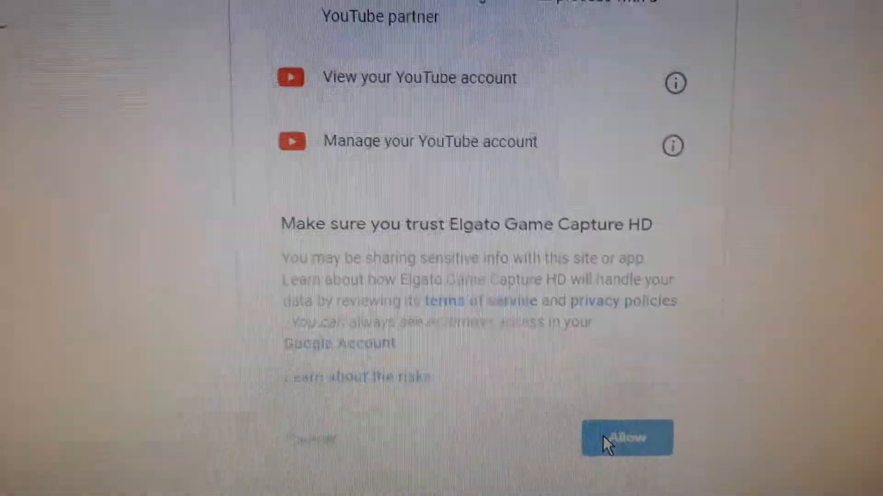
{"action": "left_click", "coordinate": [626, 438]}
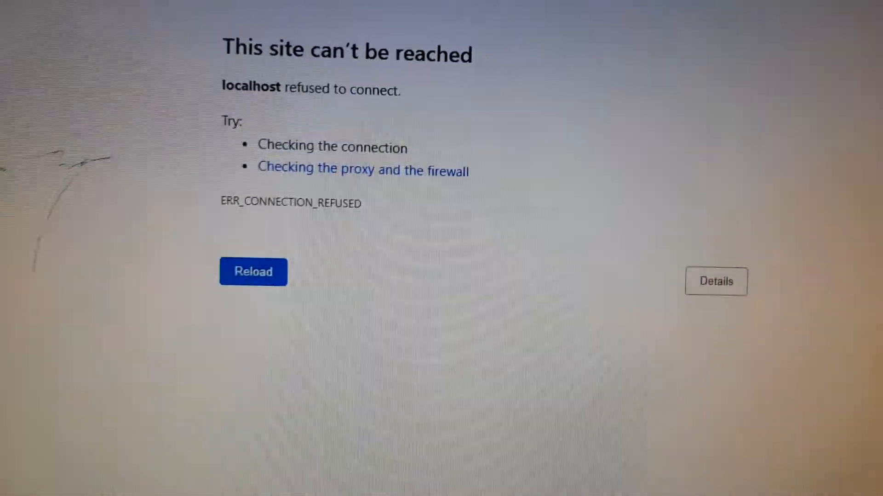
Step: Expand the error details on Chrome's refused localhost connection page
{"action": "left_click", "coordinate": [716, 282]}
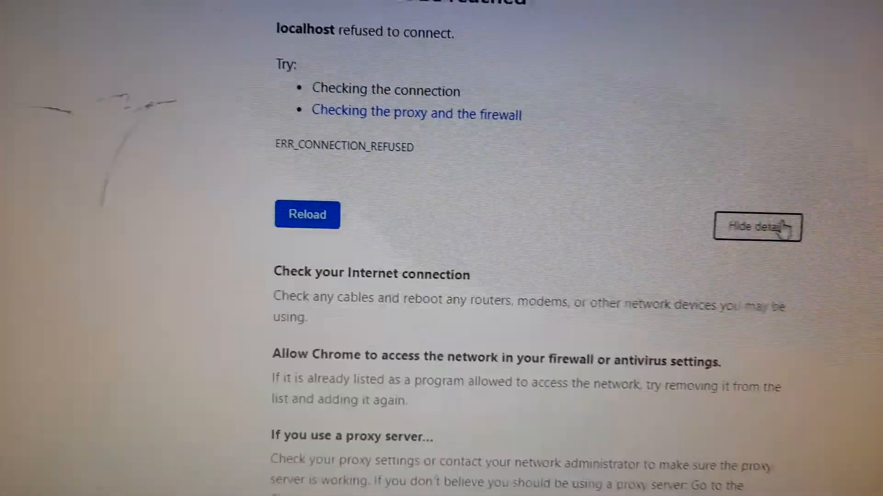
{"action": "scroll", "scroll_direction": "down", "scroll_amount": 3}
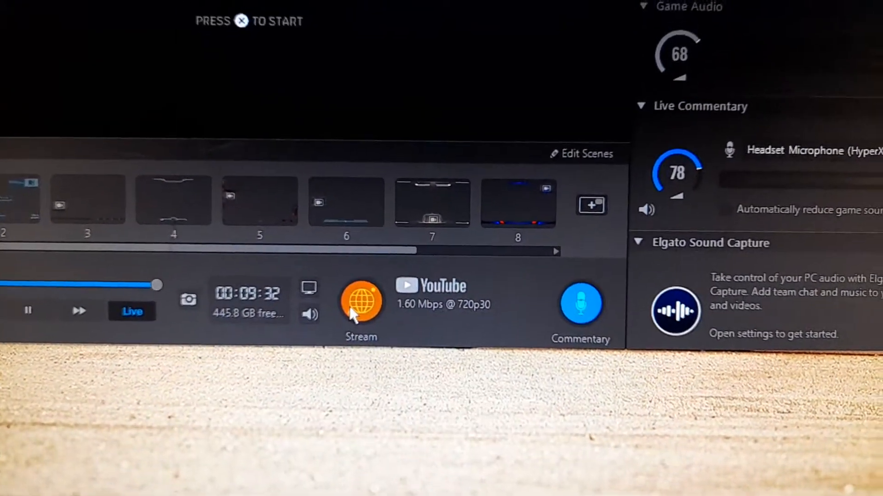
Step: Start the YouTube stream, then dismiss the 'Could not log in' Error 500 dialog
{"action": "left_click", "coordinate": [361, 304]}
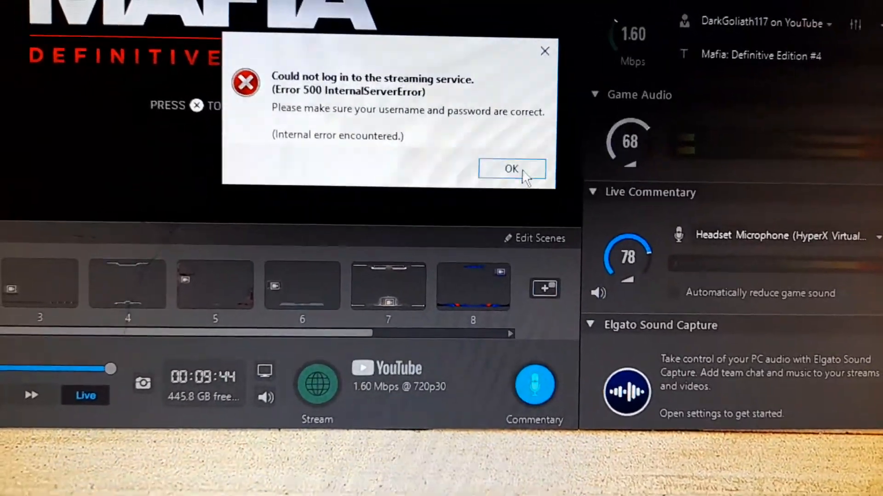
{"action": "left_click", "coordinate": [511, 170]}
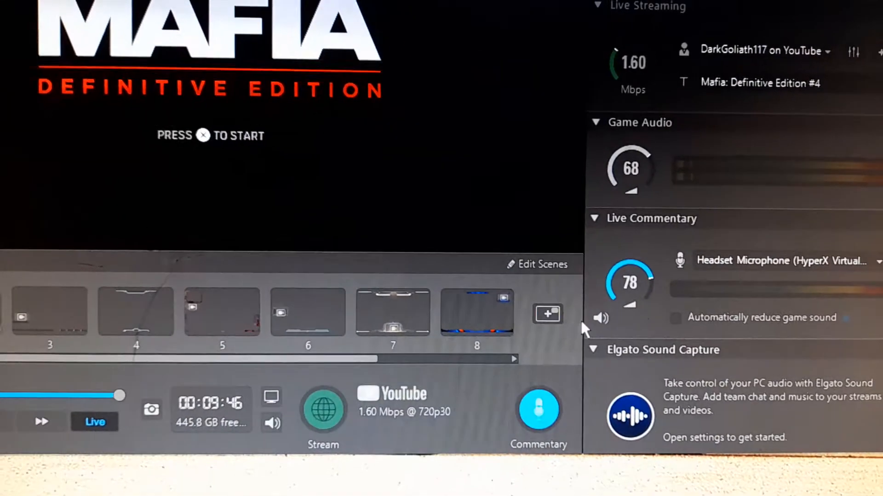